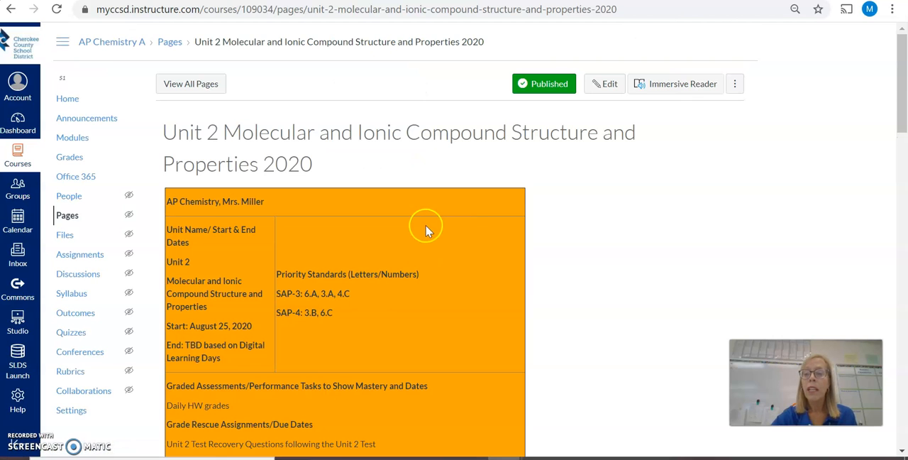
scroll("down", 3)
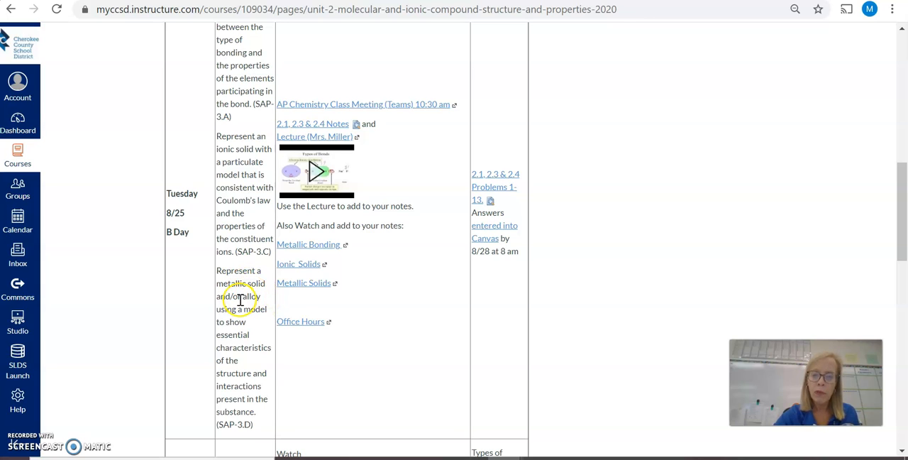